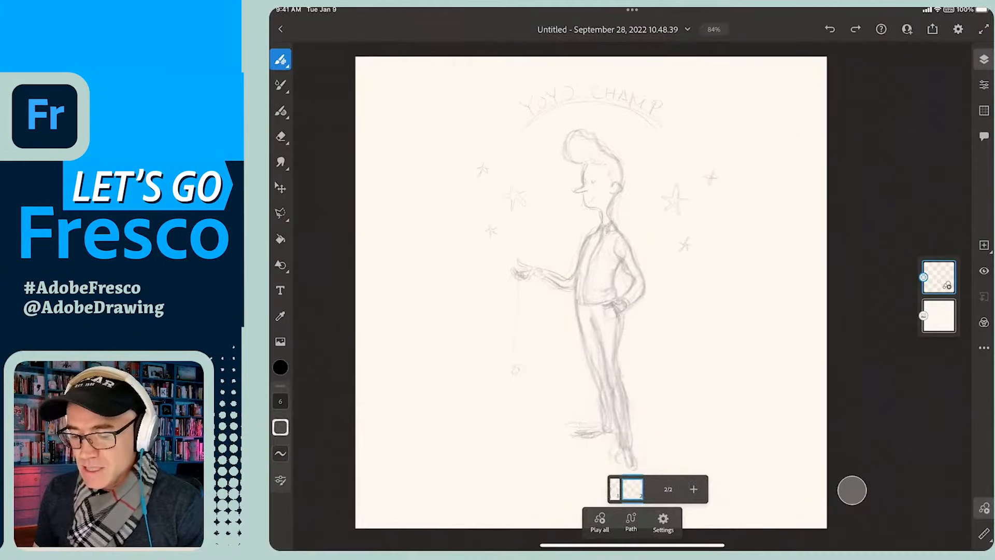
Zoom in on the man, add two trial yo-yo frames, then undo back to the single sketch frame
drag(451, 267, 505, 451)
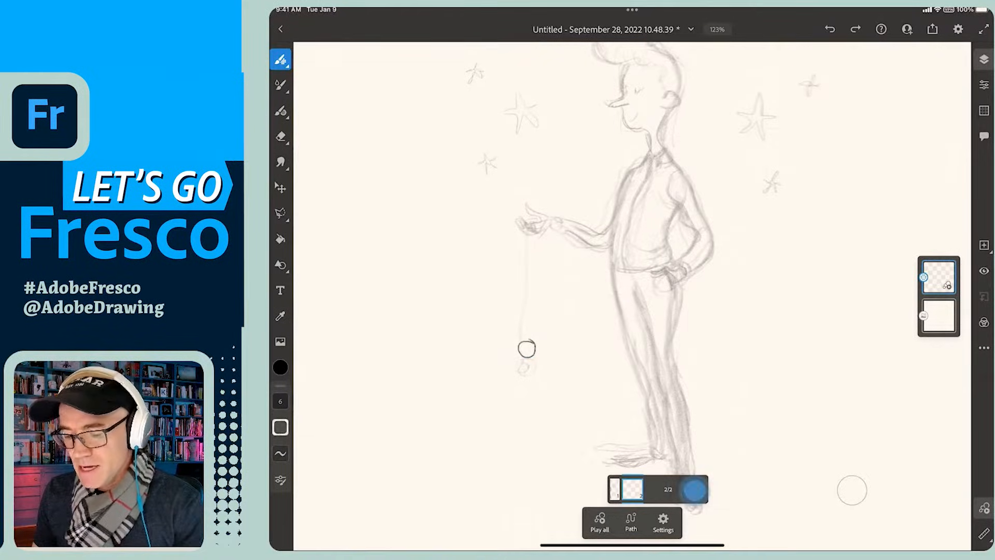
click(705, 488)
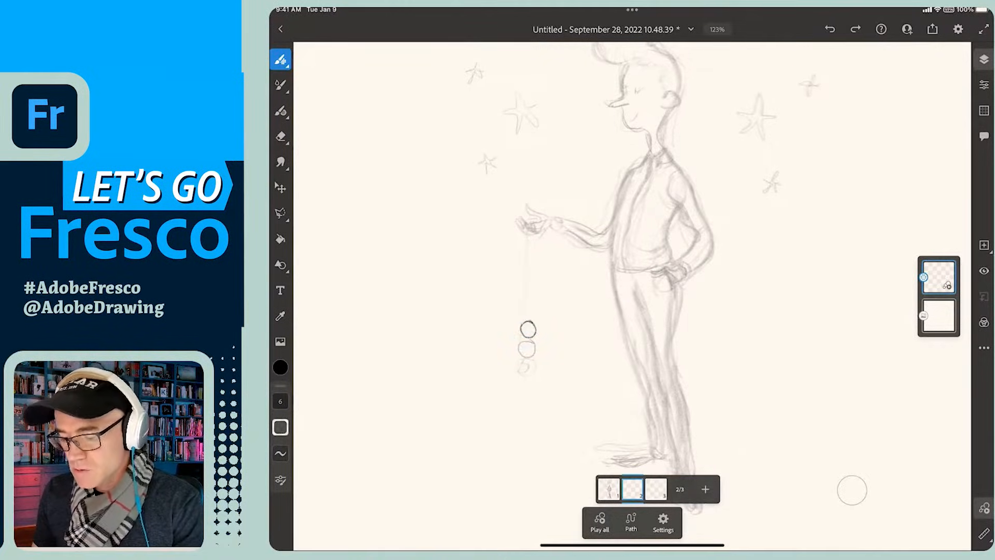
click(705, 489)
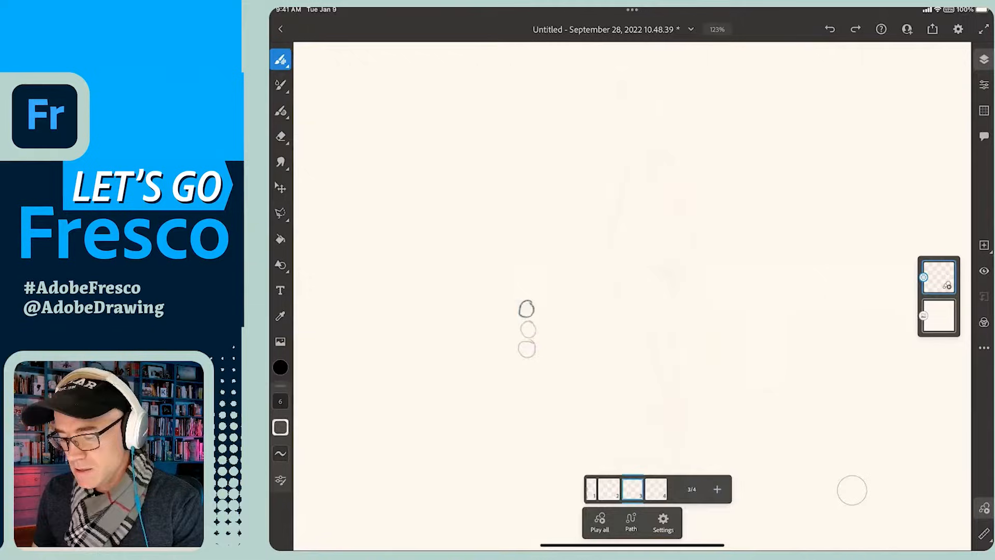
click(598, 521)
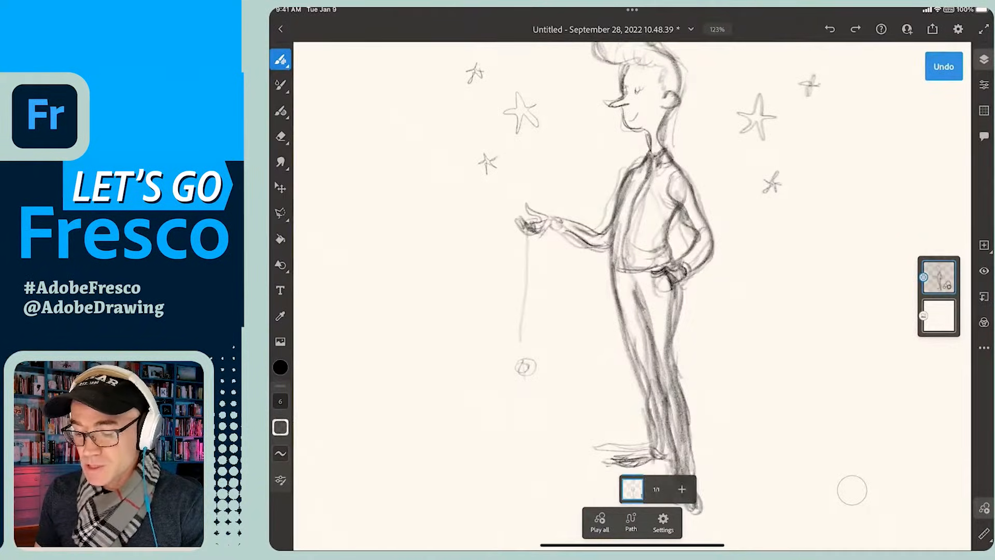
click(944, 67)
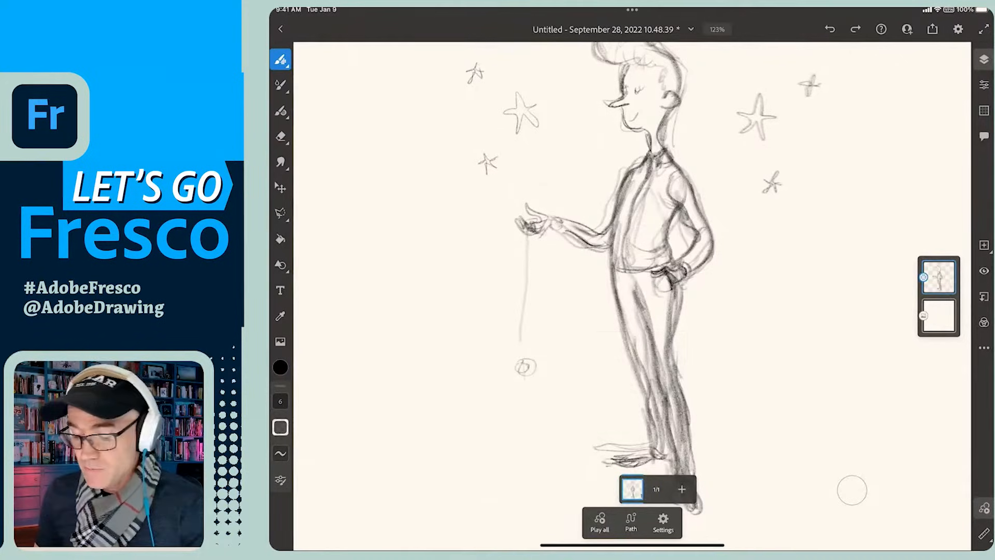
click(682, 488)
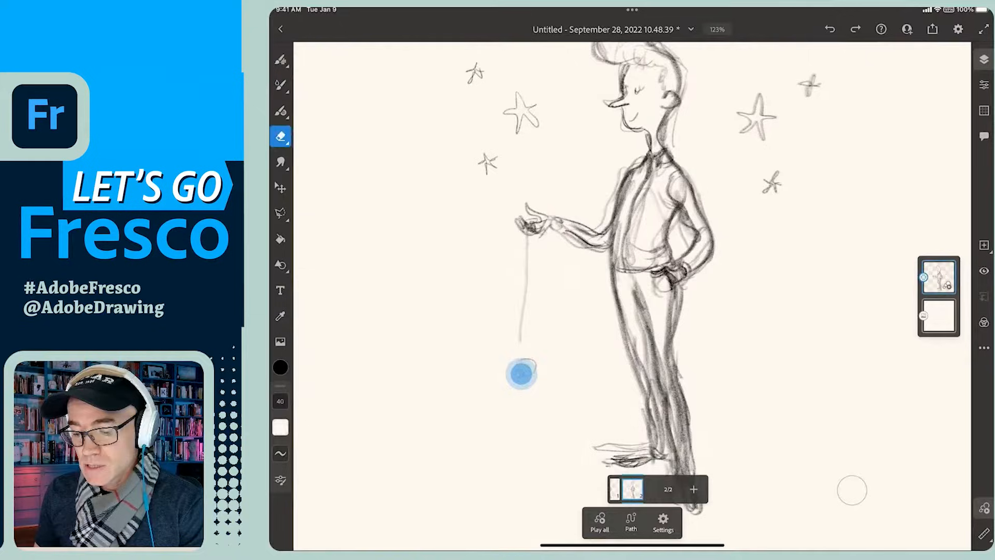
click(281, 60)
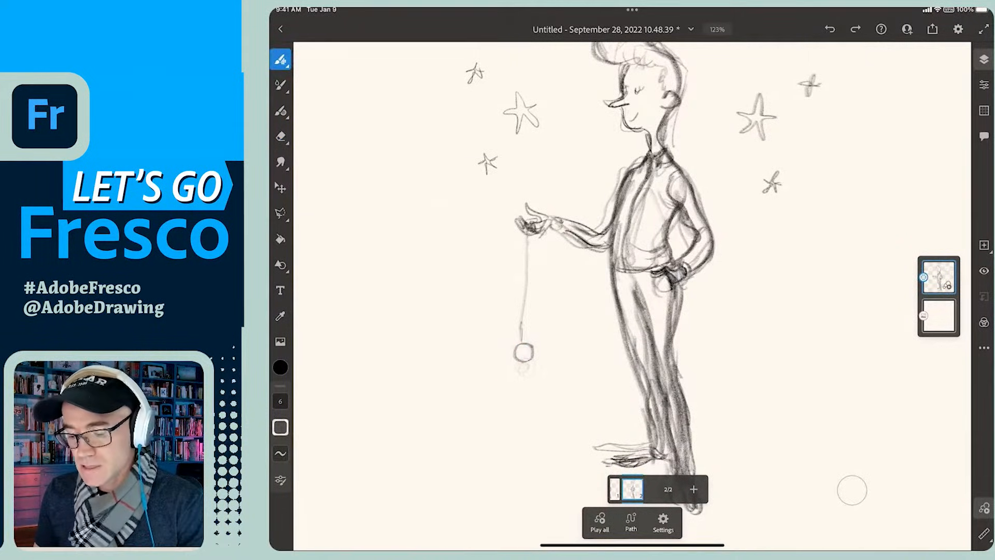
click(692, 490)
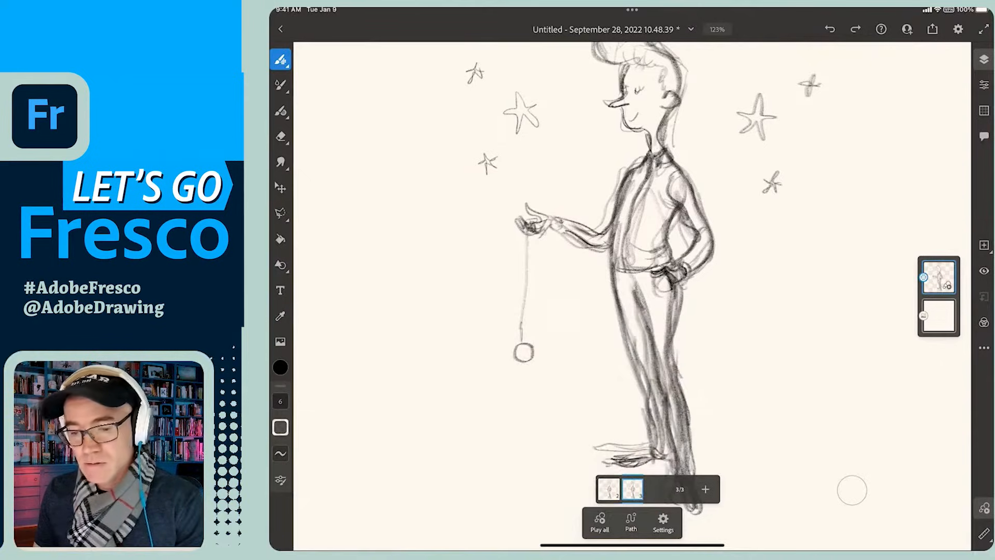
click(281, 138)
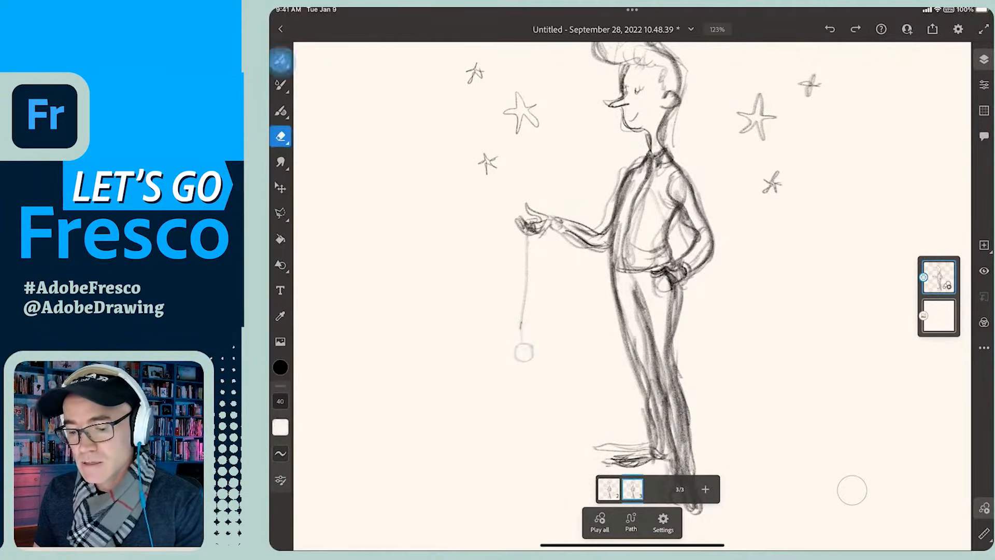
click(280, 59)
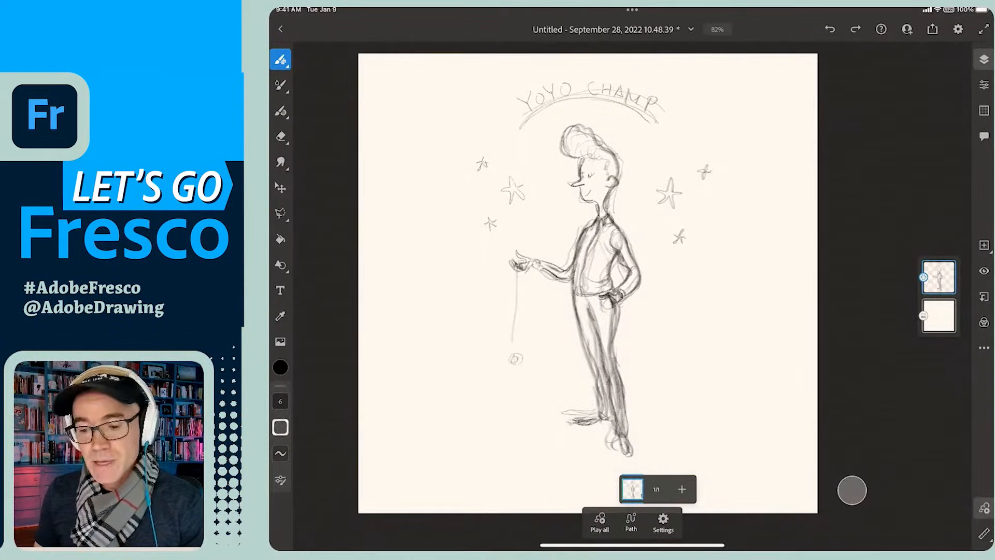
Lasso the man's outstretched hand and transform it into a new pose
click(280, 136)
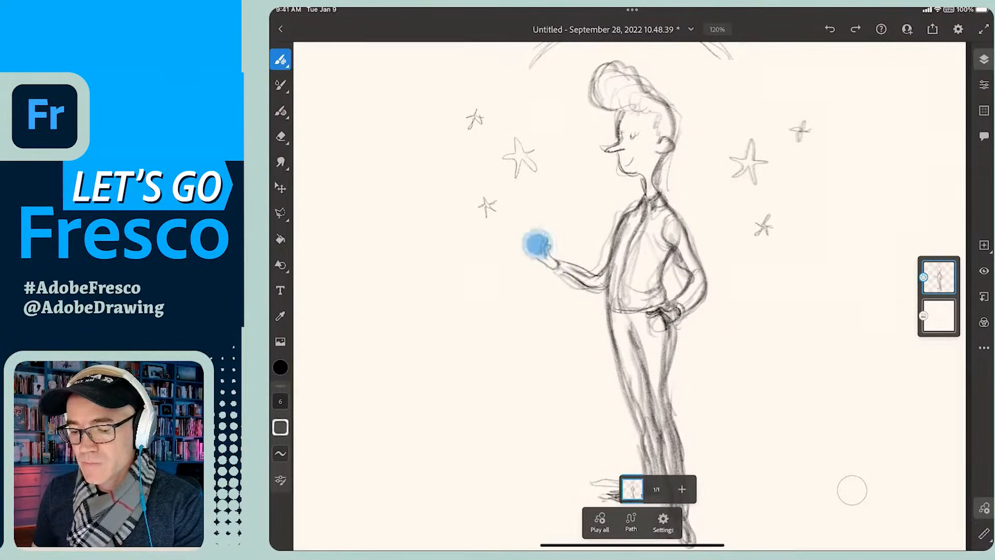
click(280, 212)
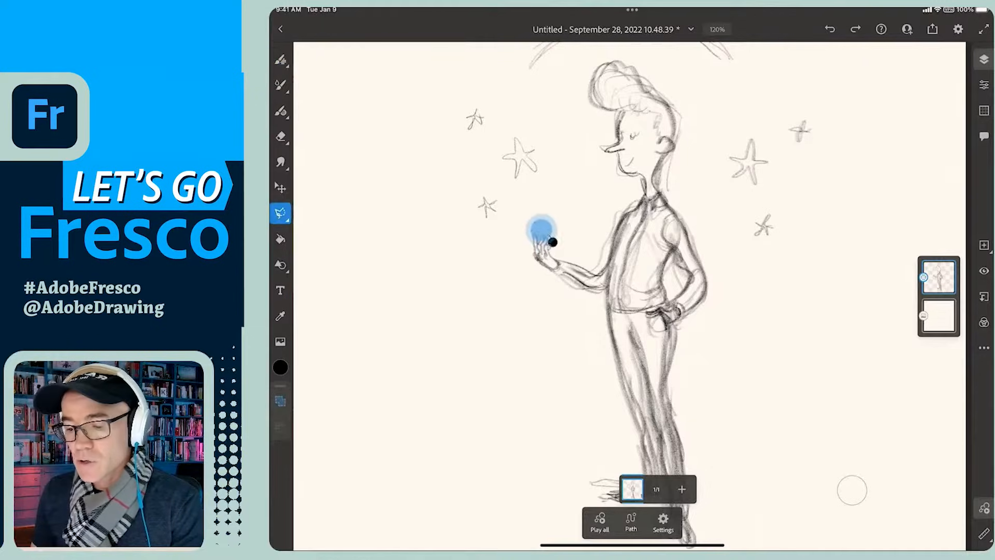
click(542, 251)
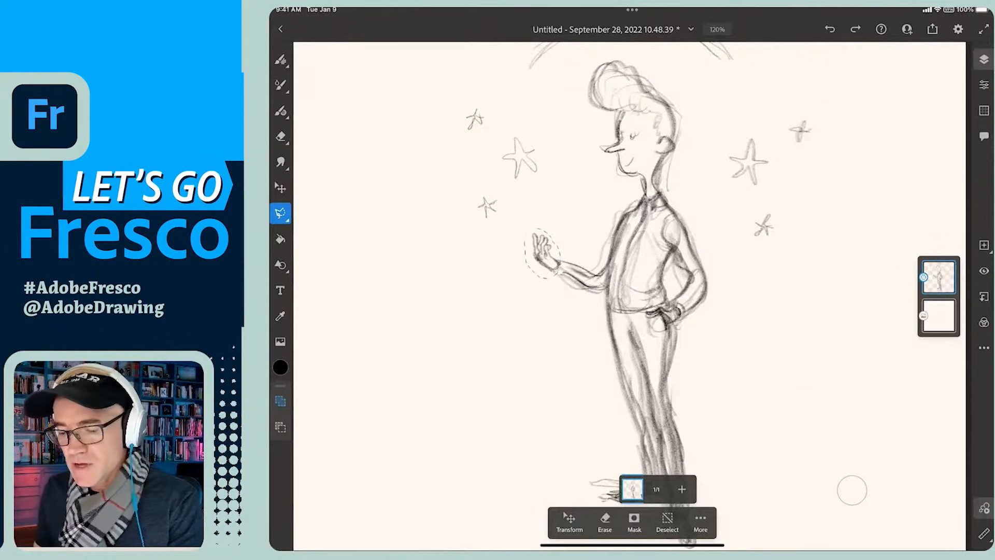
click(570, 521)
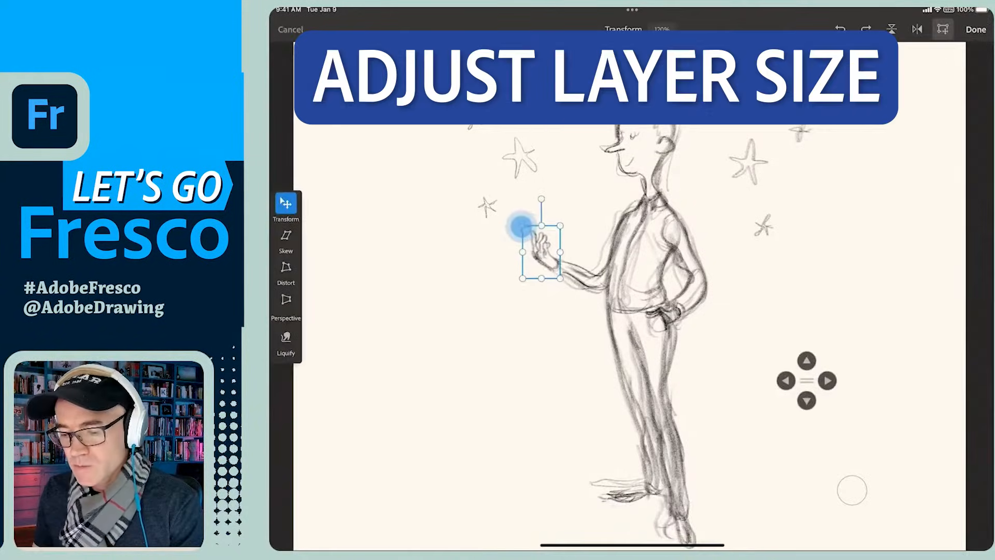
click(976, 29)
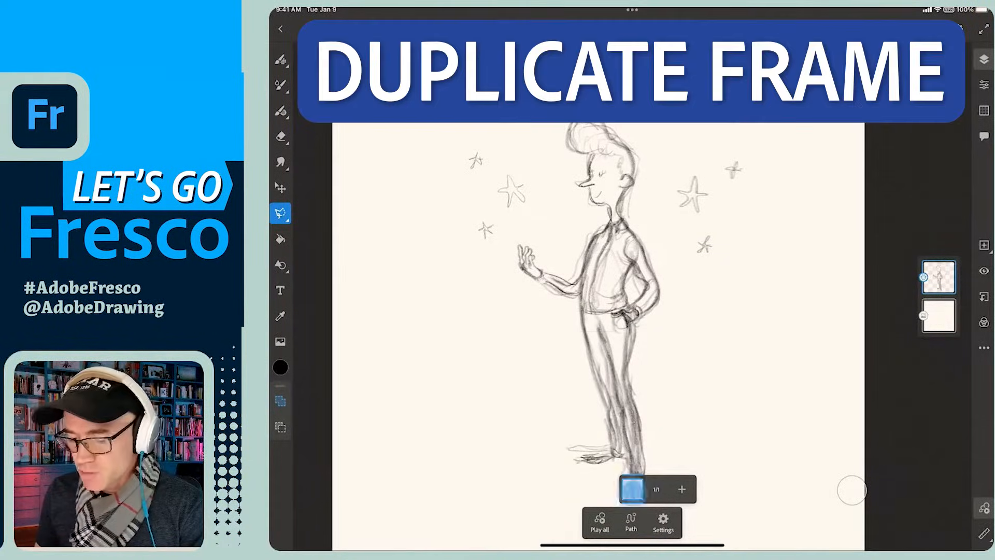
Duplicate the frame twice so the hand has three pose frames
click(682, 490)
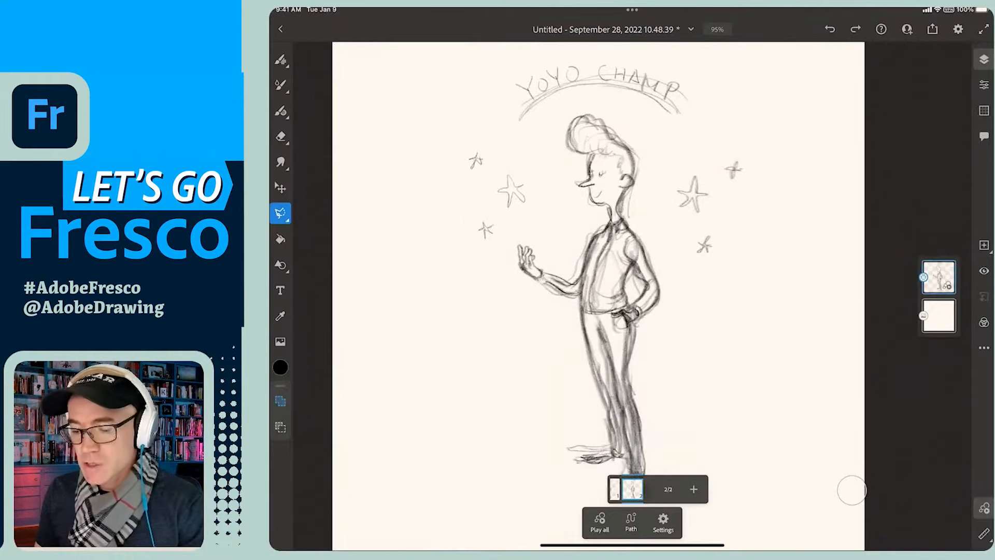
click(281, 136)
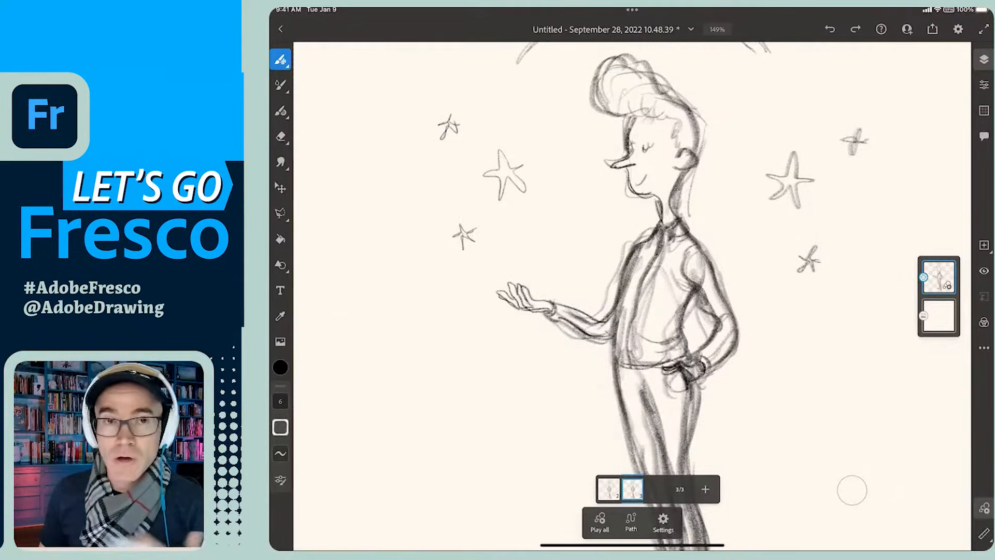
Enable onion skin in the motion settings for the hand frames
click(663, 521)
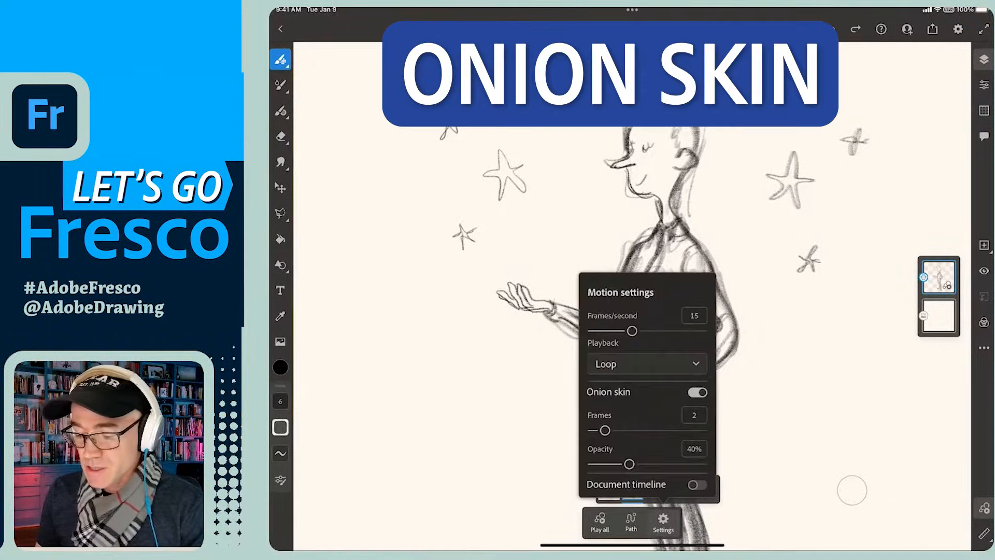
drag(604, 430, 606, 429)
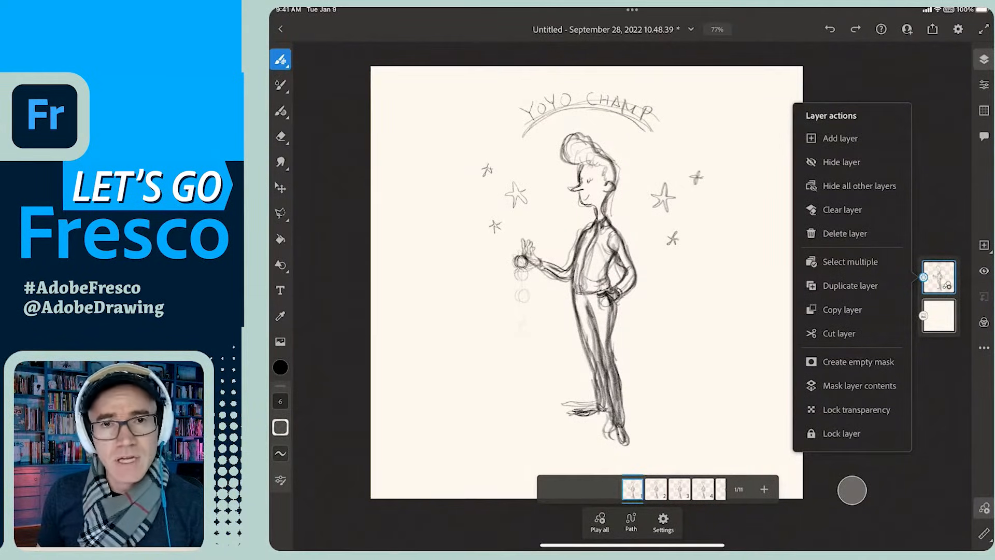
Transform the sketch's motion layer and confirm the change
click(280, 188)
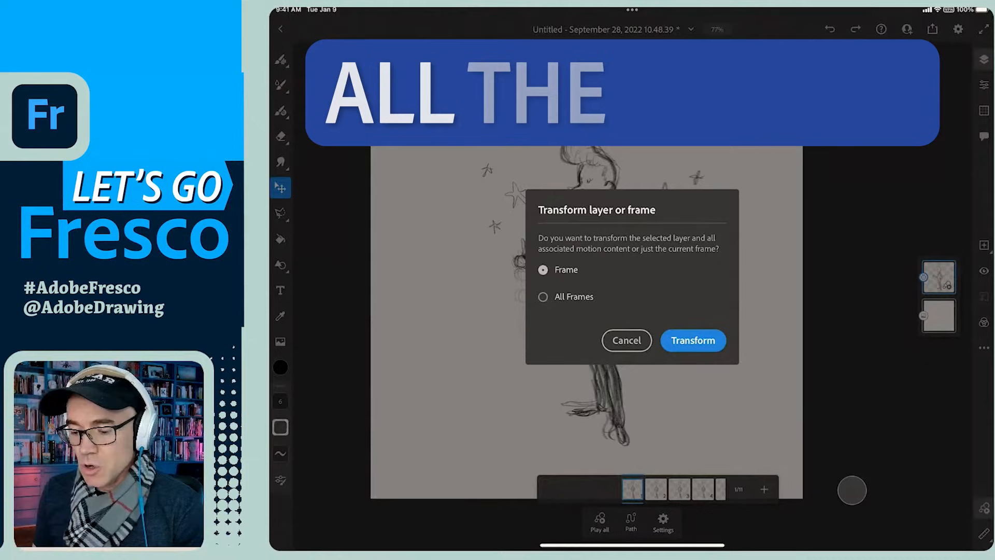
click(693, 340)
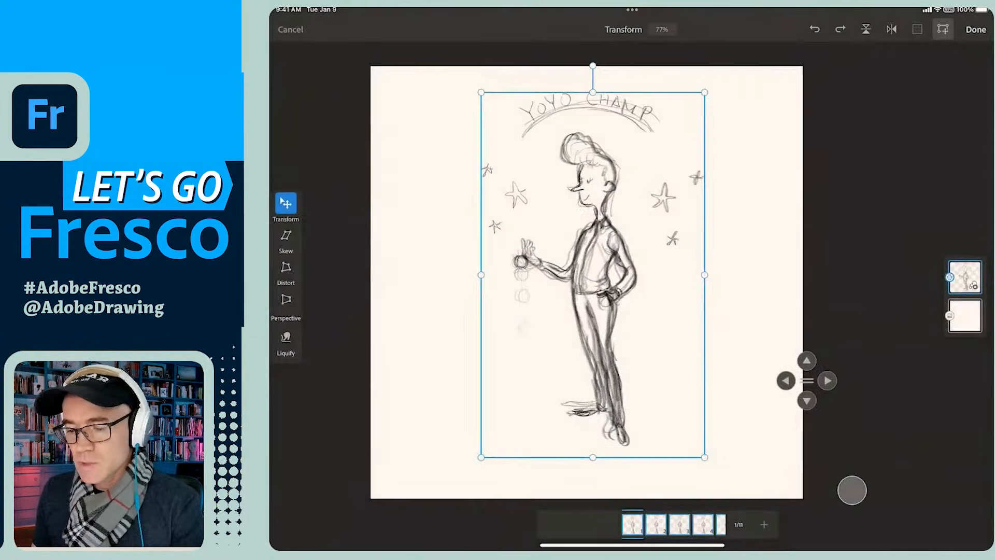
click(975, 29)
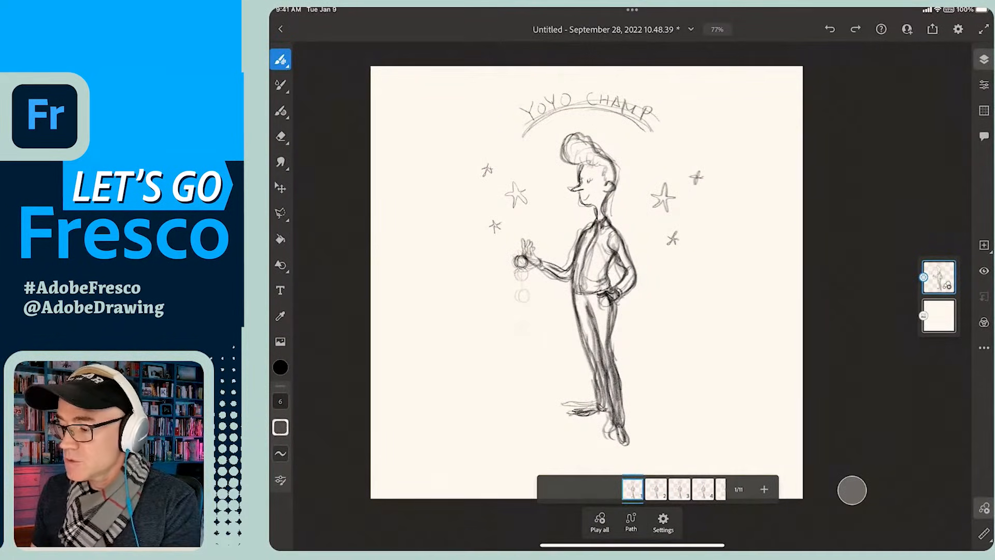
Fade the sketch layer to about 32 percent opacity as a faint guide
click(938, 278)
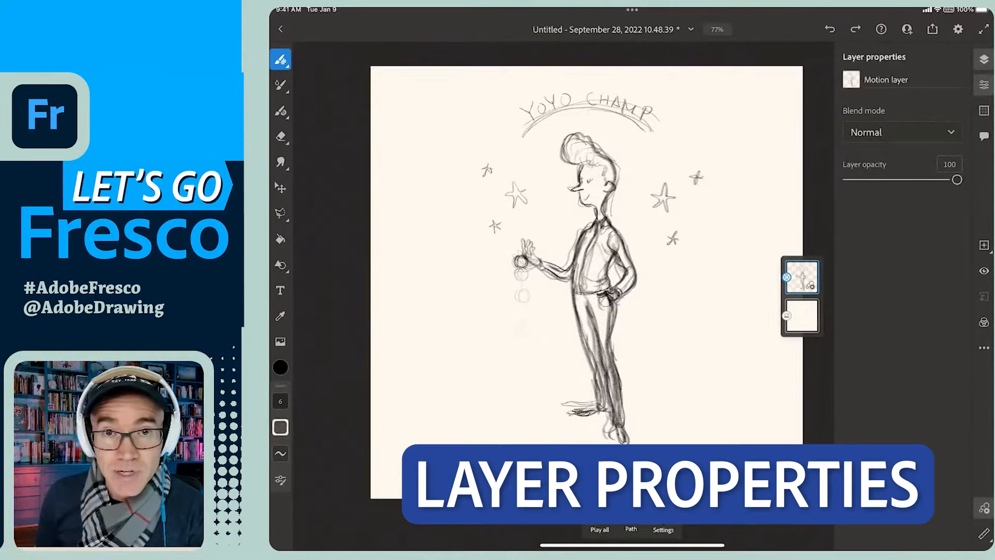
drag(957, 179, 883, 179)
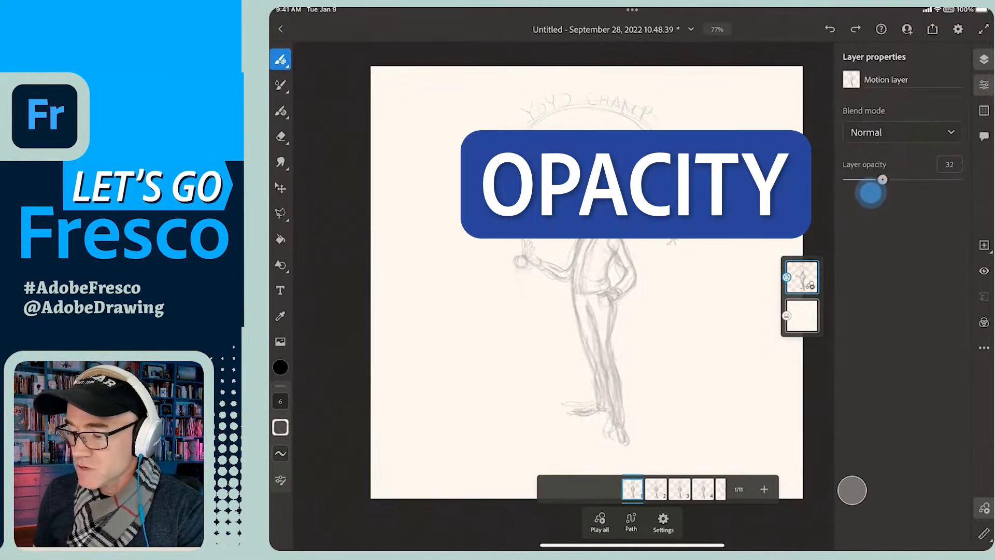
drag(883, 180, 880, 180)
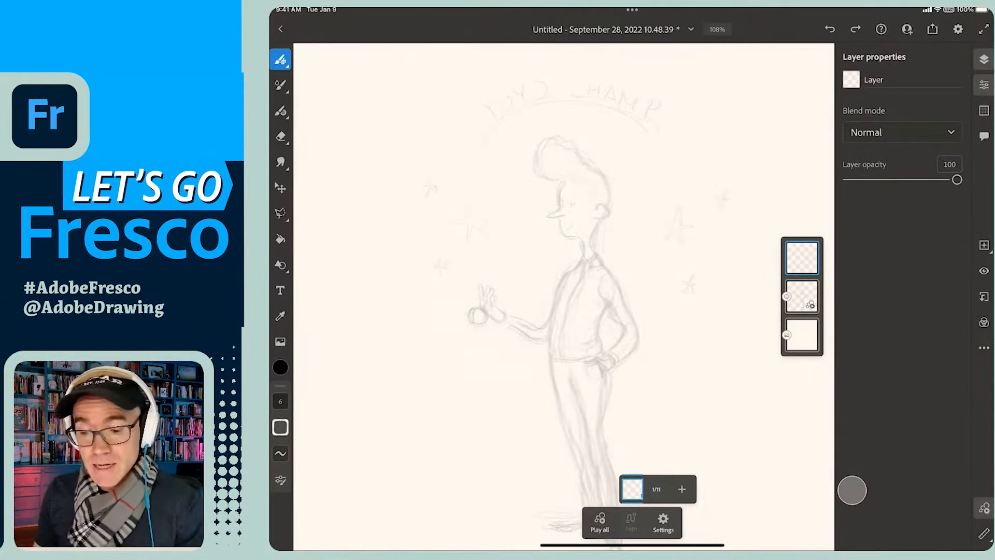
Choose a basic pen from the Pixel brushes for inking the man
click(281, 59)
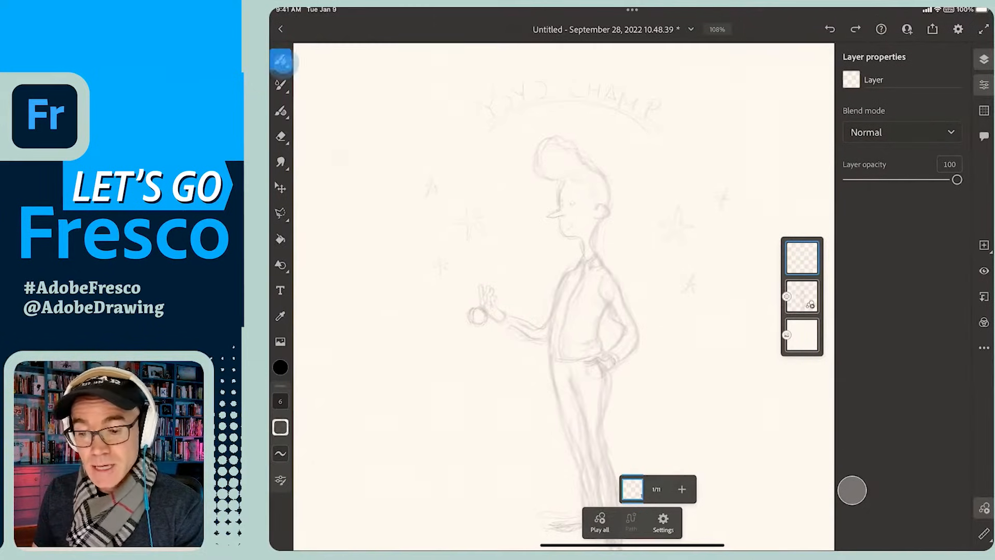
click(280, 59)
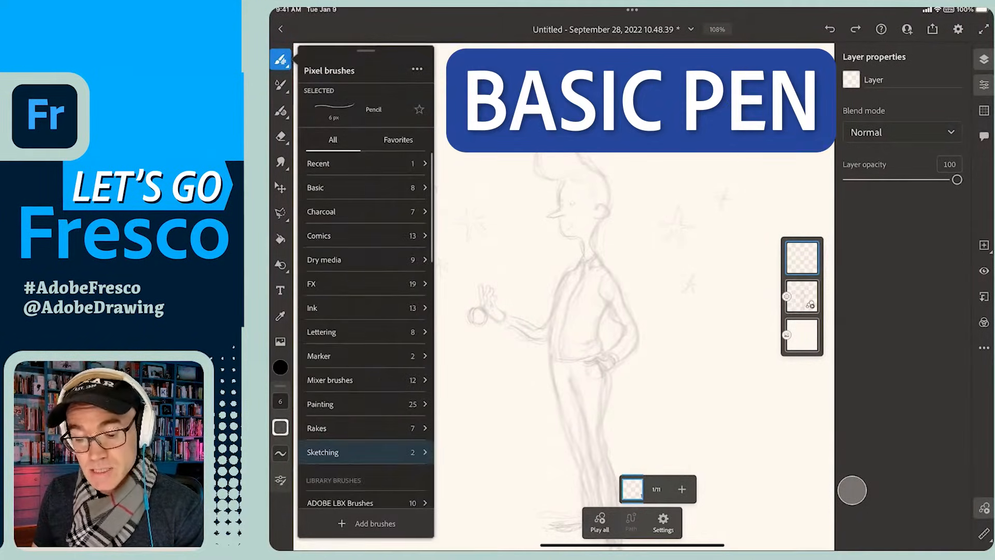
click(280, 59)
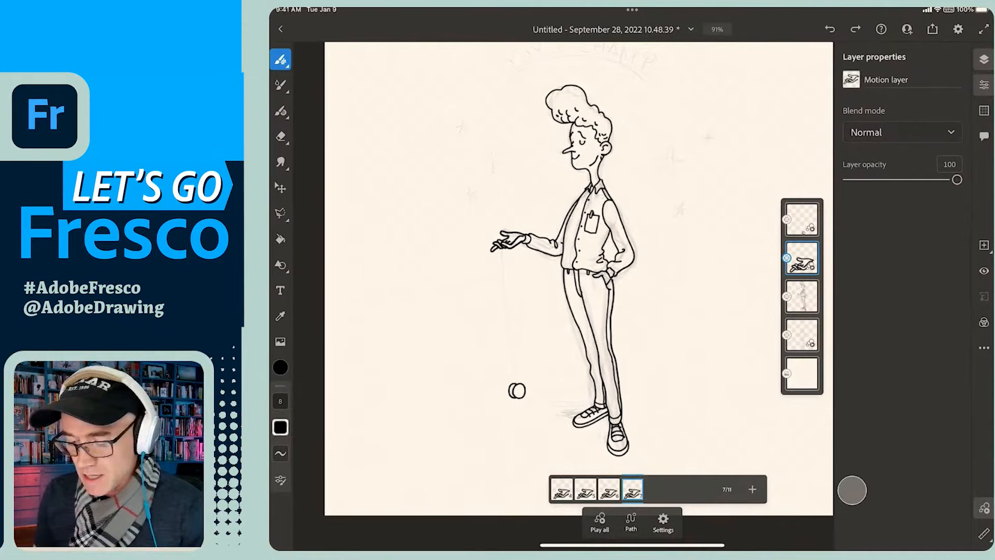
Turn on the document timeline in the motion settings
click(663, 524)
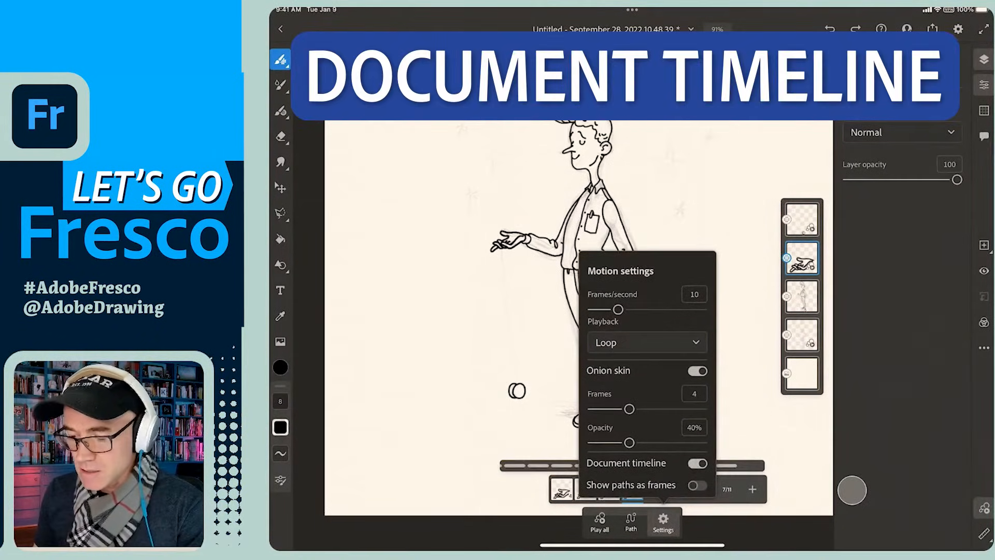
click(662, 521)
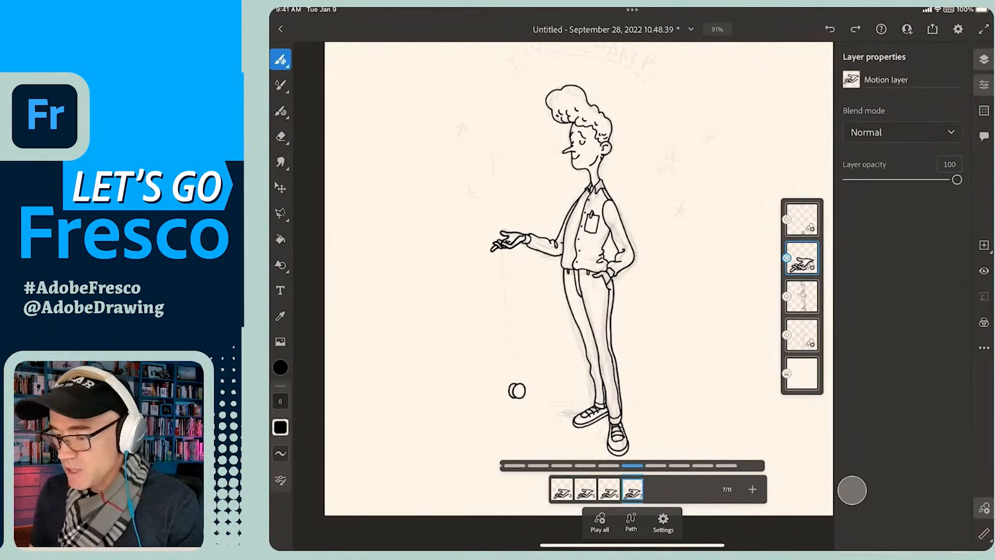
Switch to the yo-yo motion layer and advance to its next frame
click(802, 218)
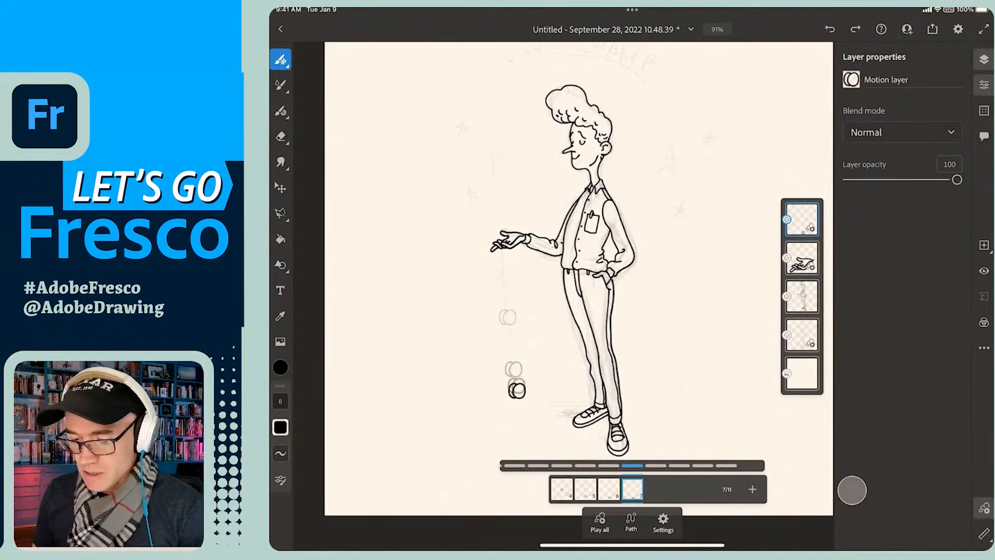
click(633, 490)
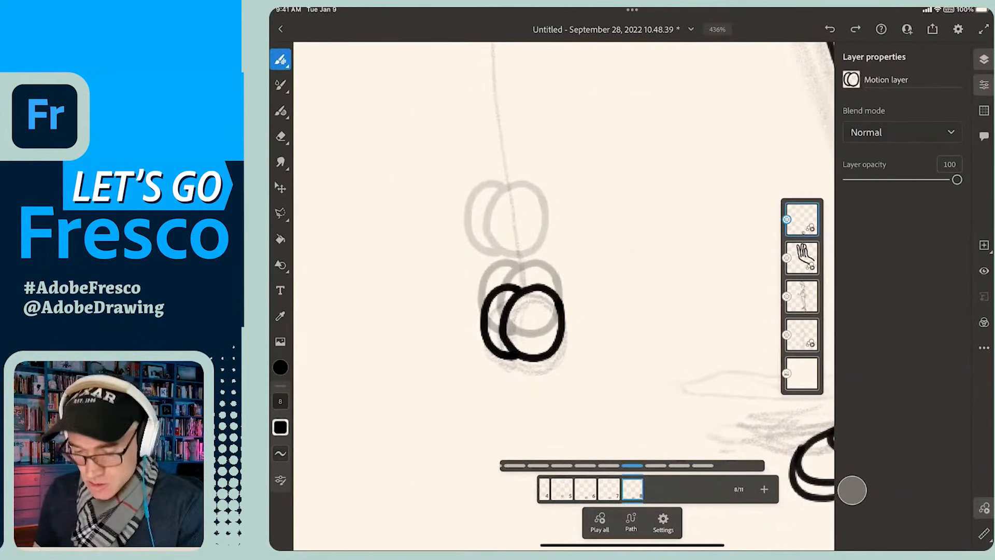
Reposition the yo-yo lower on the current frame only and confirm
click(280, 188)
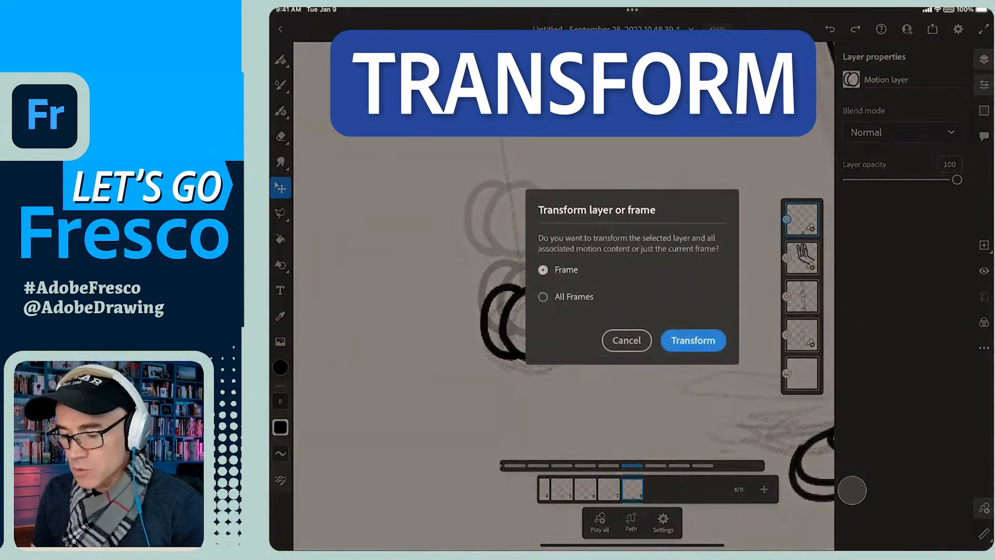
click(692, 340)
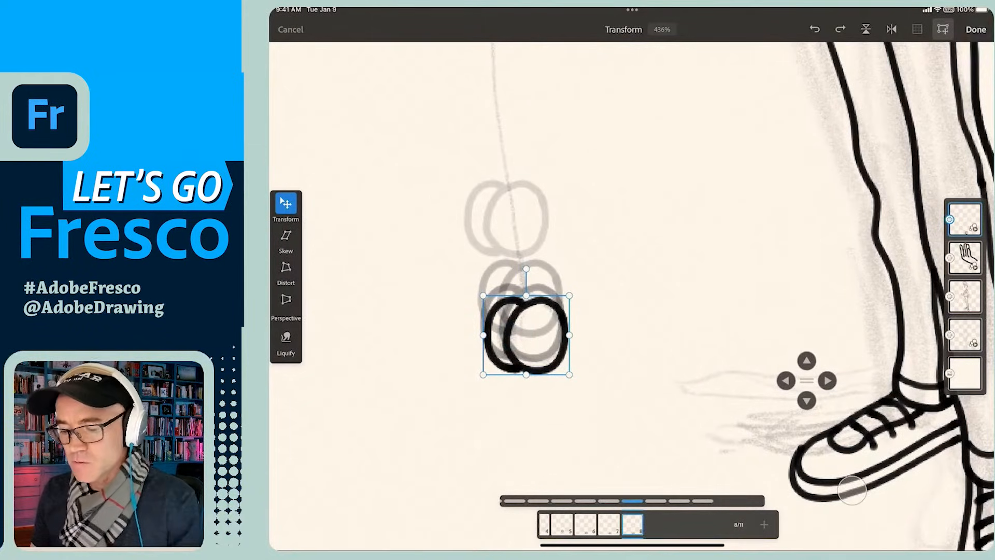
click(976, 29)
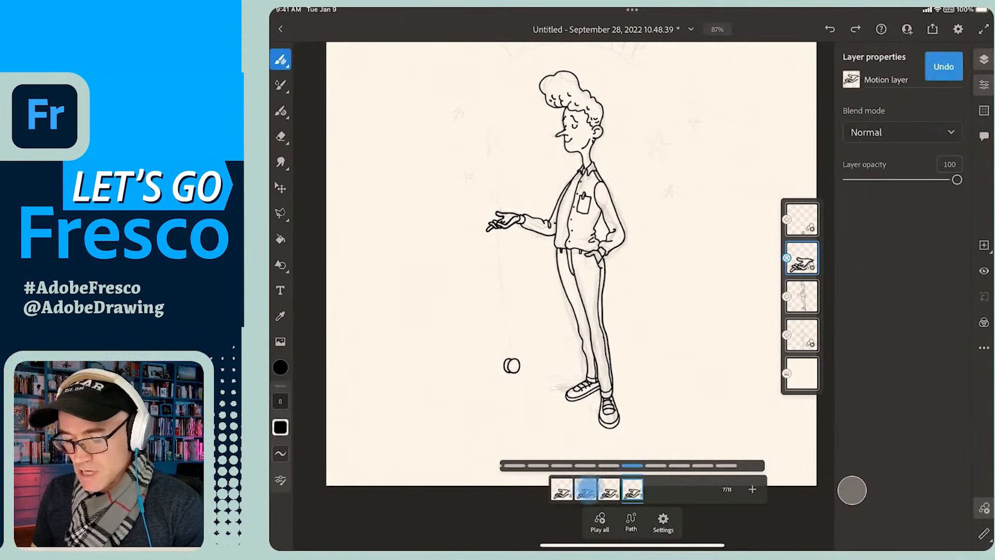
Step forward and back through the frames to check the yo-yo against the hand
click(633, 489)
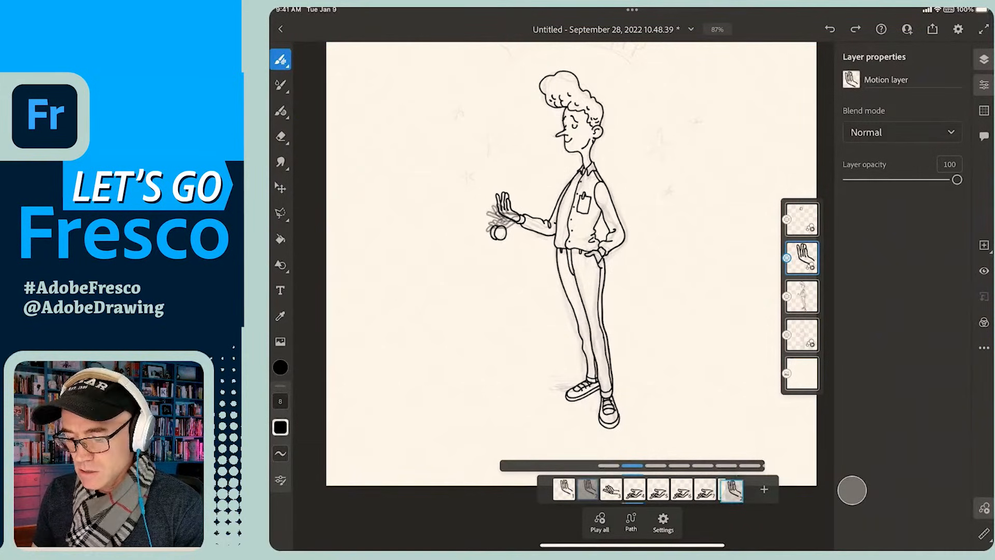
click(587, 489)
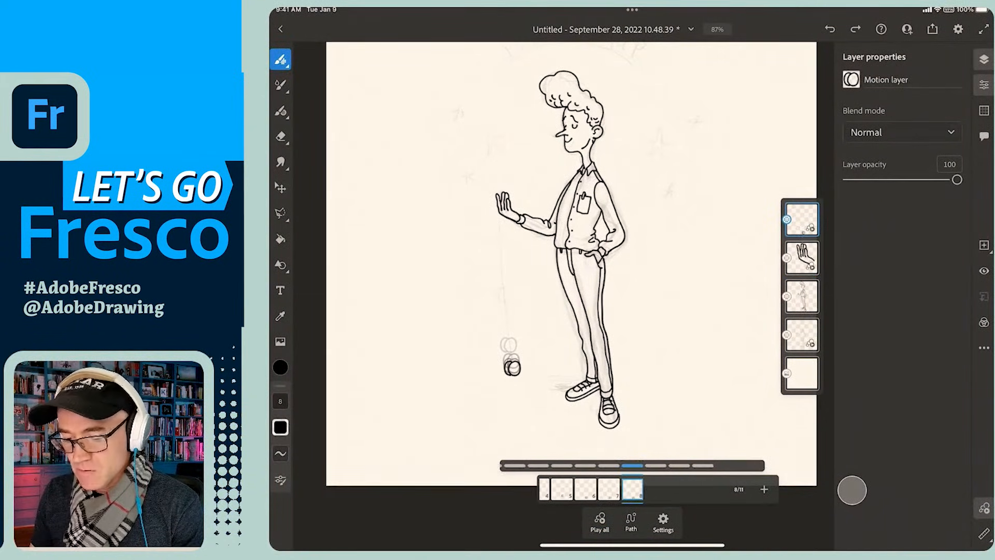
On frame 9, move the yo-yo higher up its string and confirm
click(632, 488)
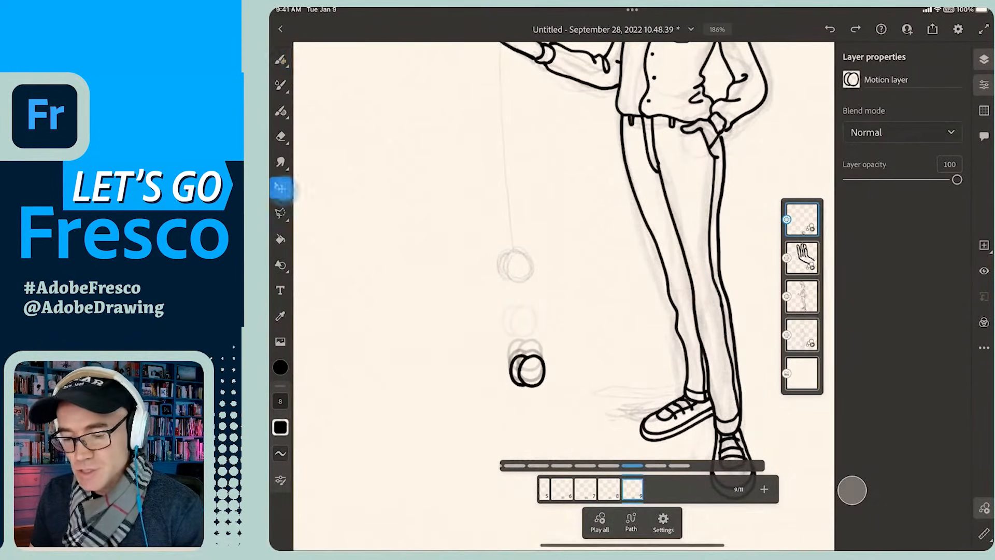
click(280, 188)
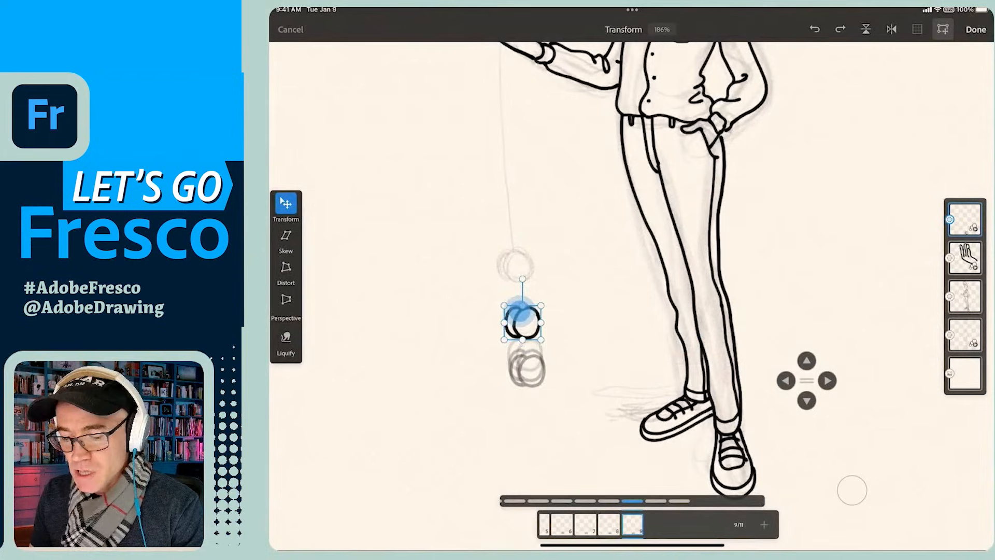
drag(521, 320, 514, 267)
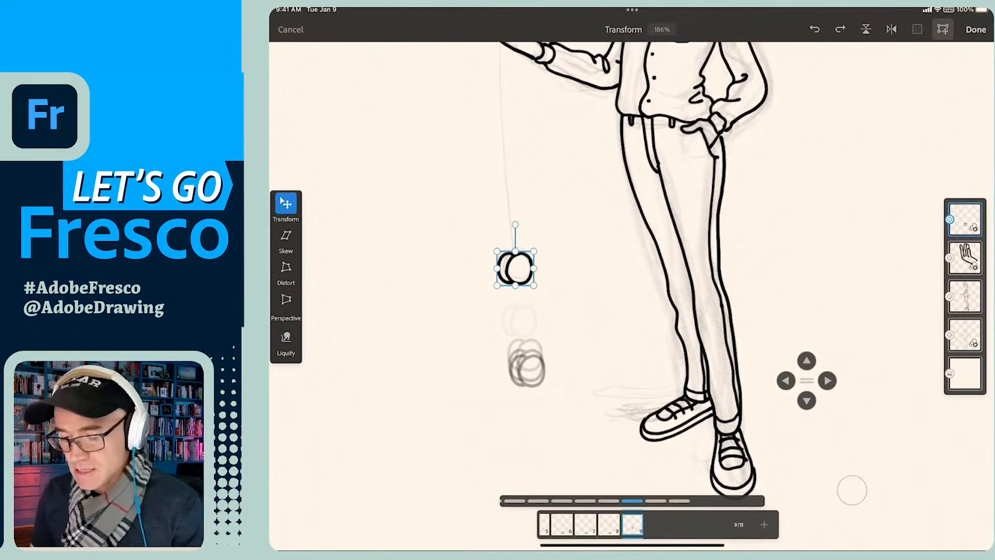
click(975, 29)
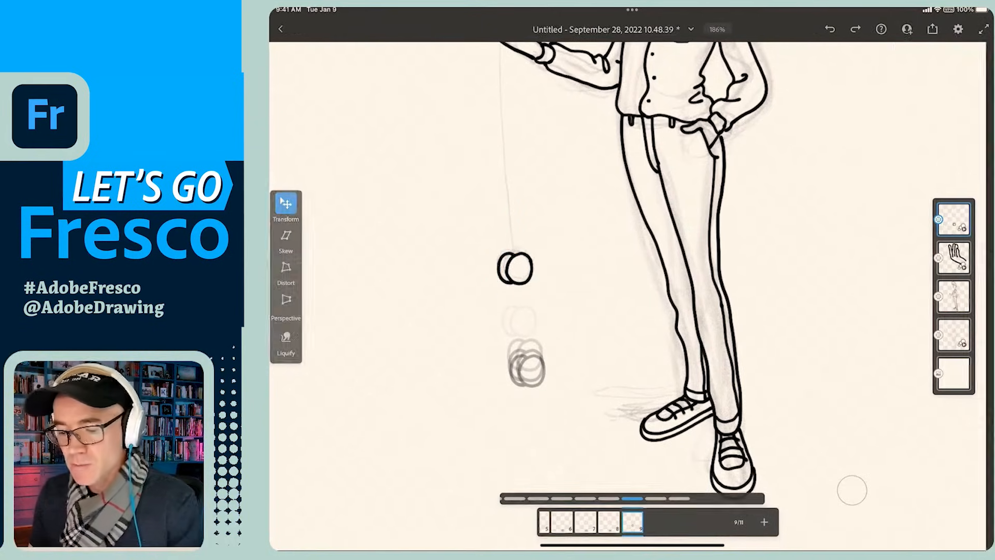